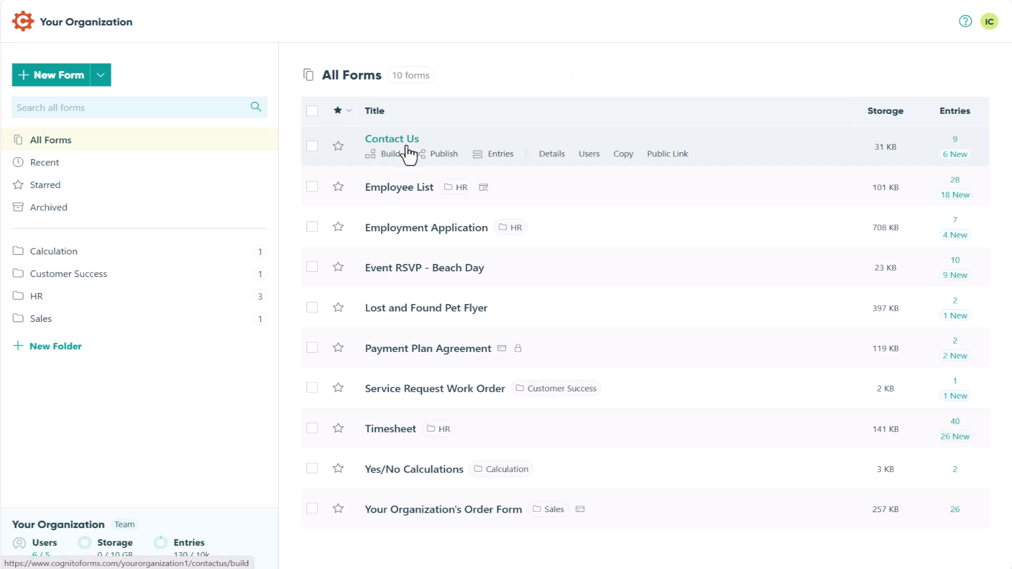
# Open the Contact Us form in the builder from the All Forms list.
pyautogui.click(390, 154)
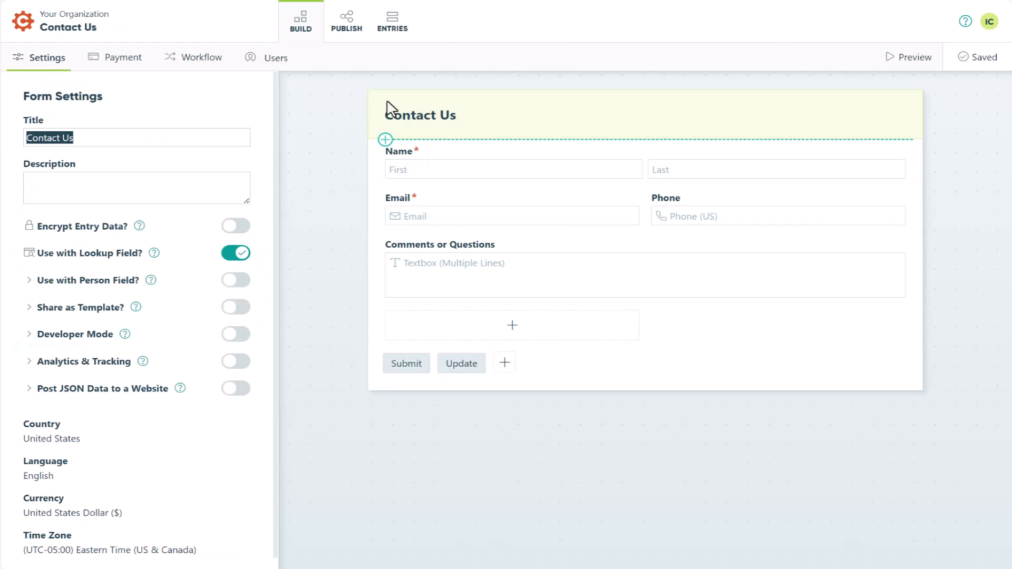
# Show the Contact Us form's publish page with embed code, share link and preview.
pyautogui.click(346, 20)
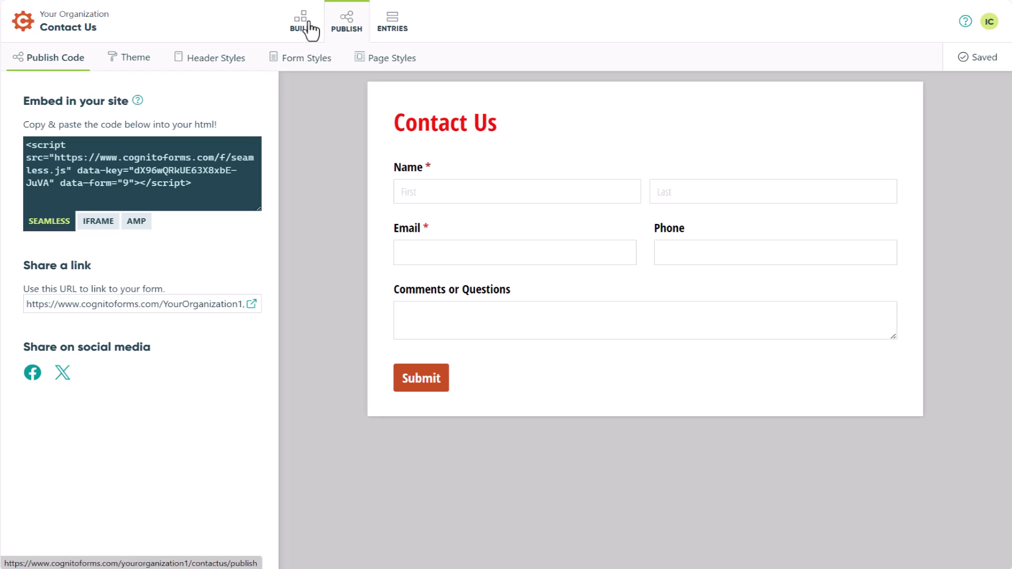
# Create and save a new theme named 'Your Org'.
pyautogui.click(134, 57)
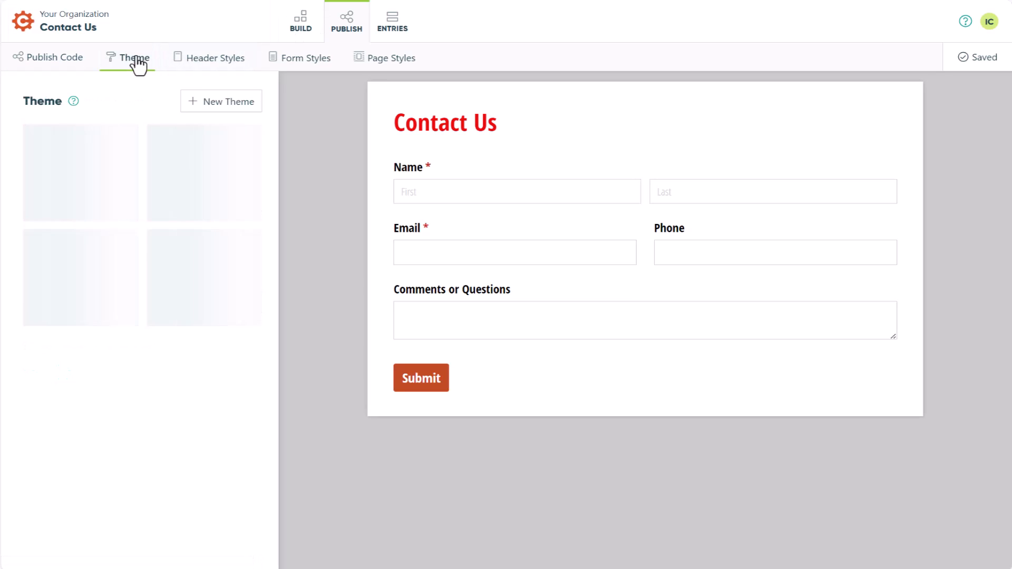
pyautogui.click(128, 57)
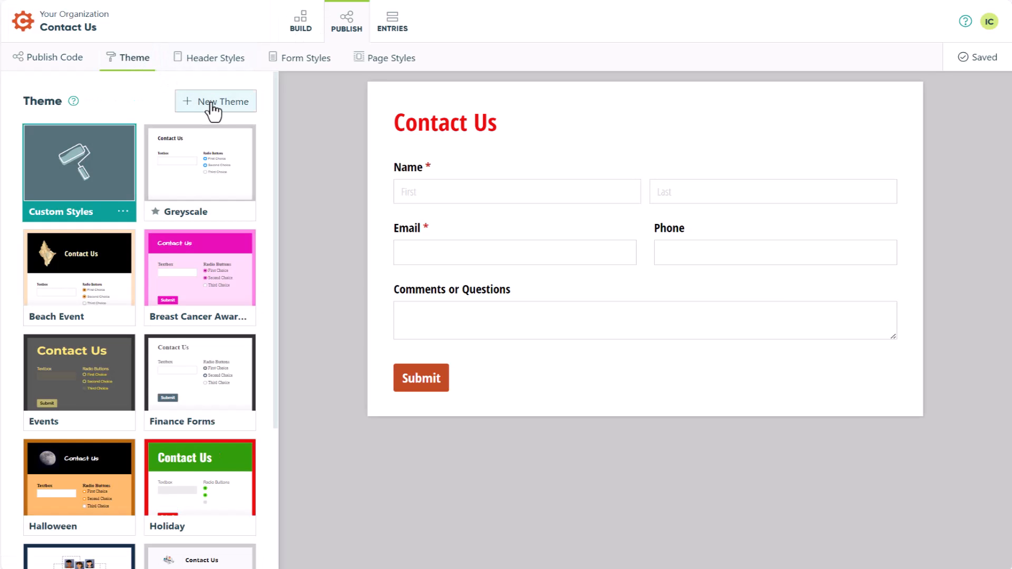
pyautogui.click(216, 101)
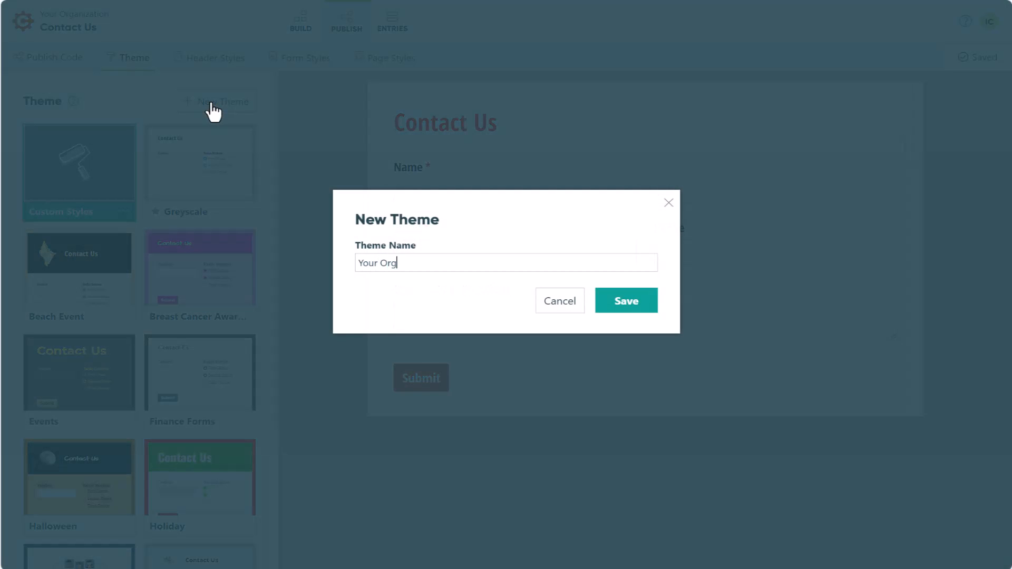
pyautogui.click(624, 300)
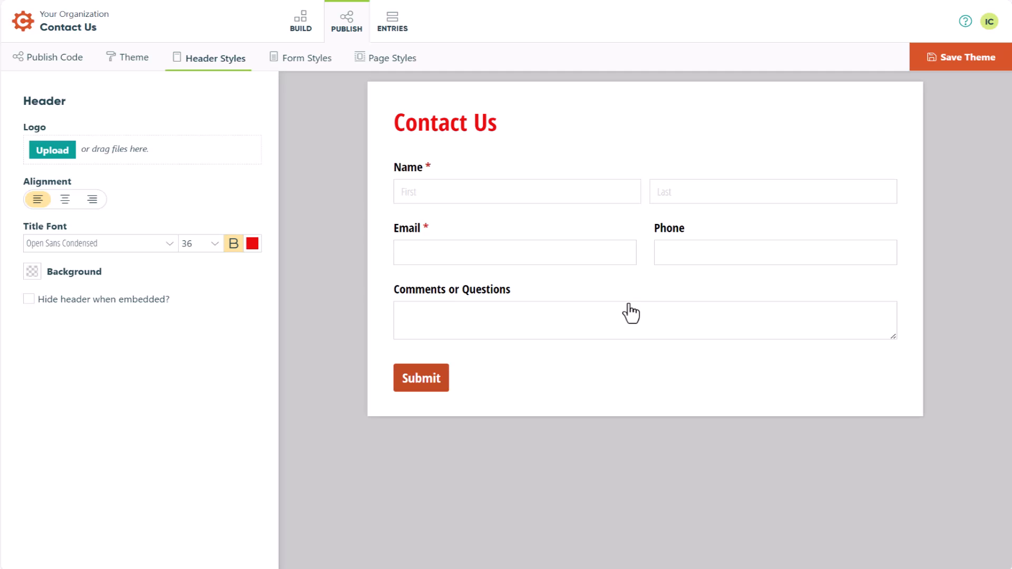
# Set the header to Architects Daughter font, with the uploaded logo side by side and right-aligned.
pyautogui.click(97, 244)
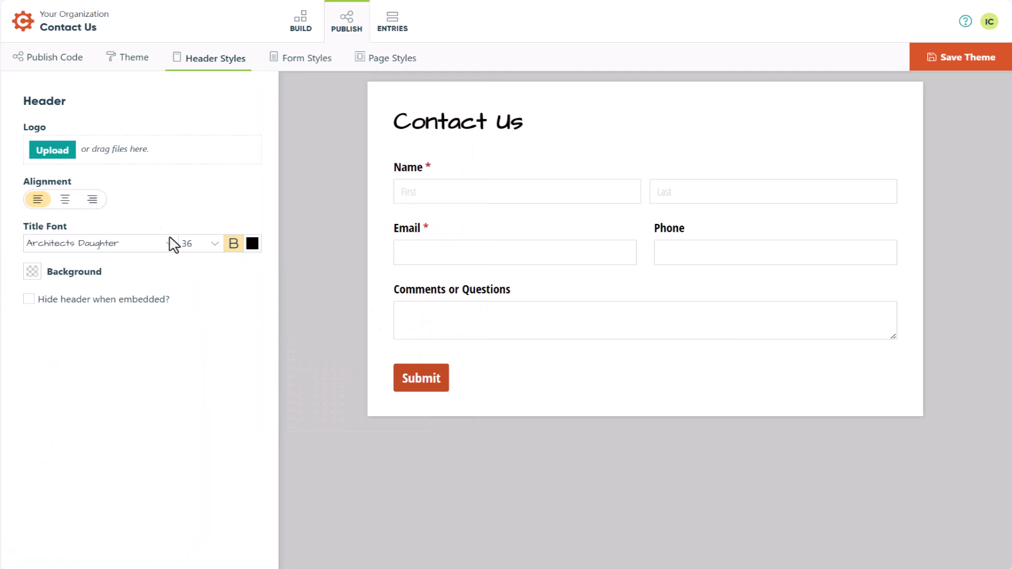
pyautogui.click(51, 150)
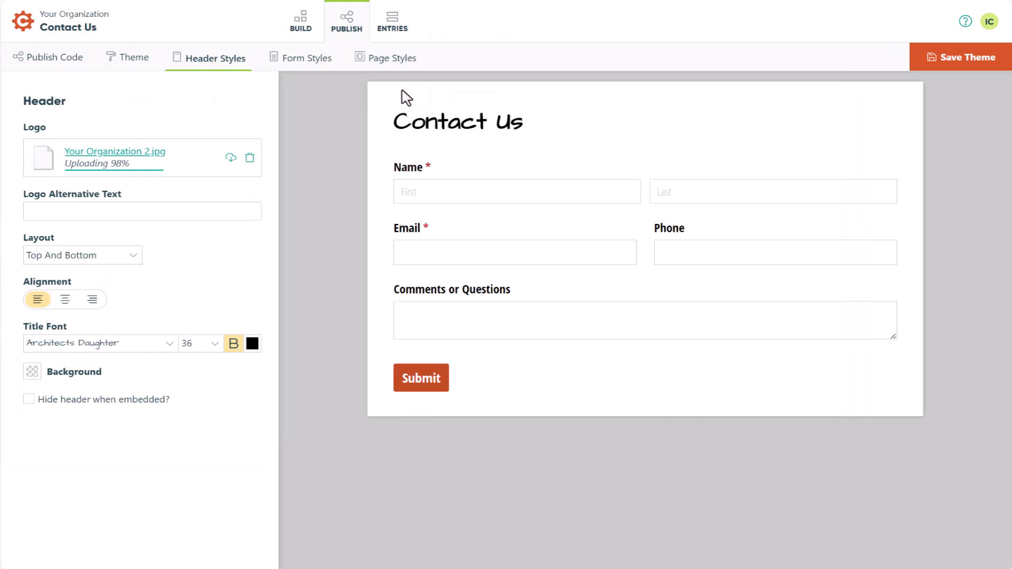
pyautogui.click(82, 253)
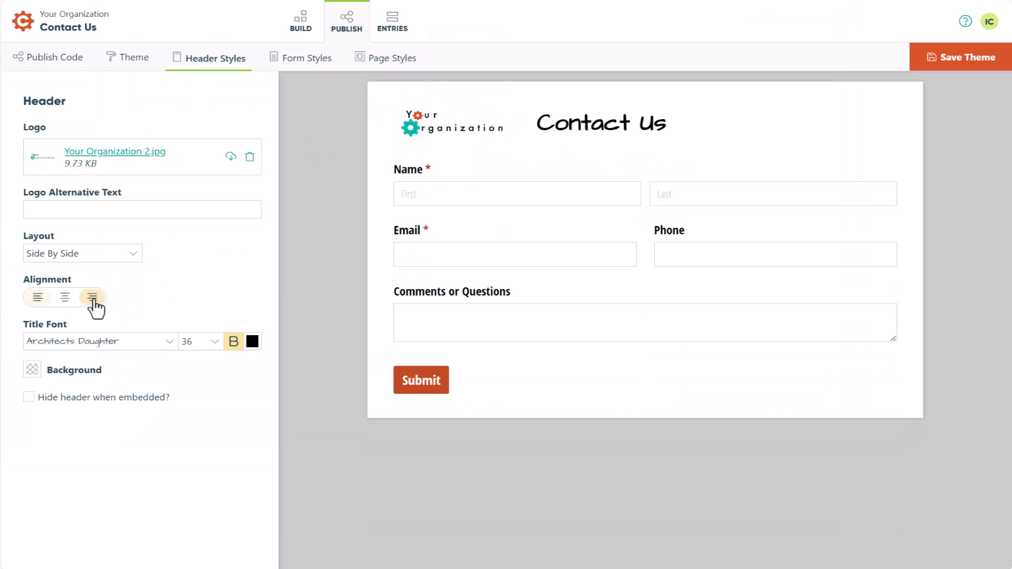
pyautogui.click(91, 297)
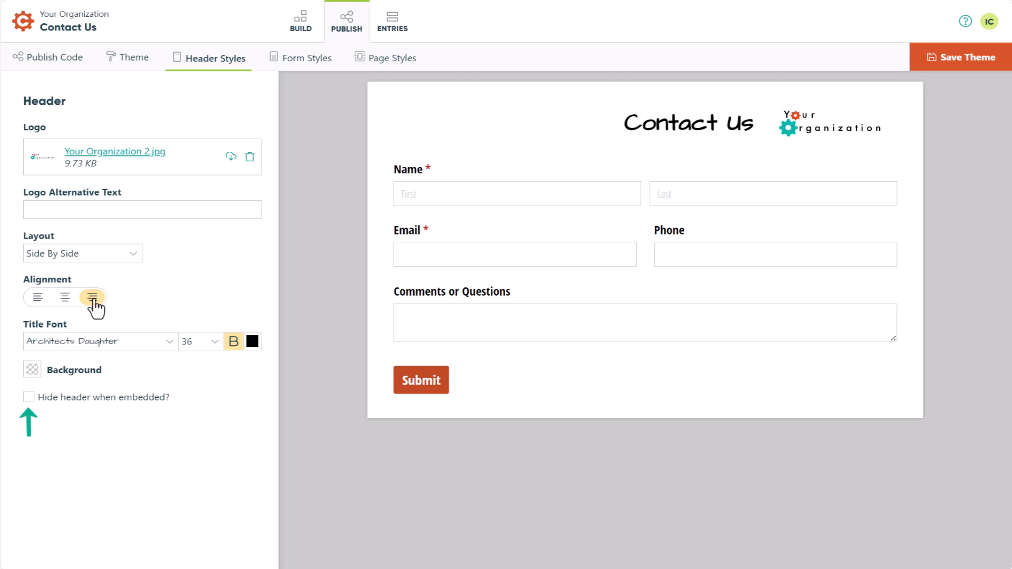
pyautogui.moveTo(133, 252)
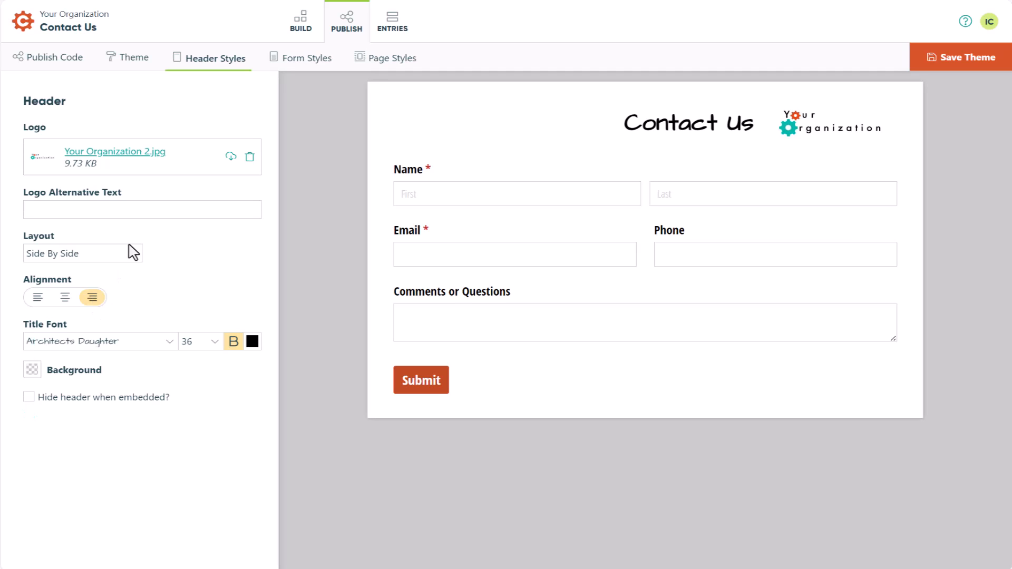
pyautogui.moveTo(301, 58)
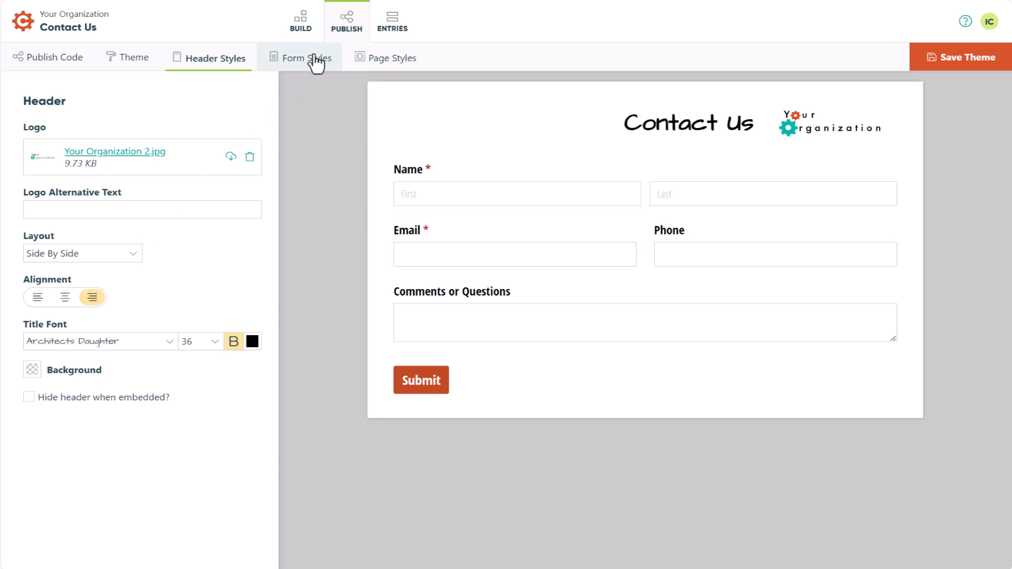
# Use Chunk fields and Architects Daughter headings and labels, with a teal Submit button.
pyautogui.click(299, 58)
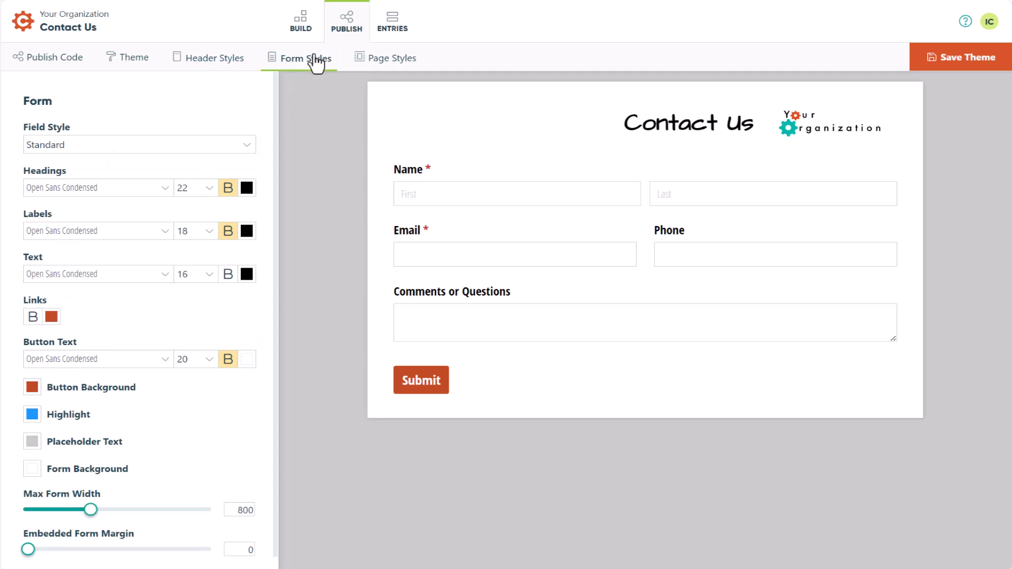
pyautogui.click(138, 145)
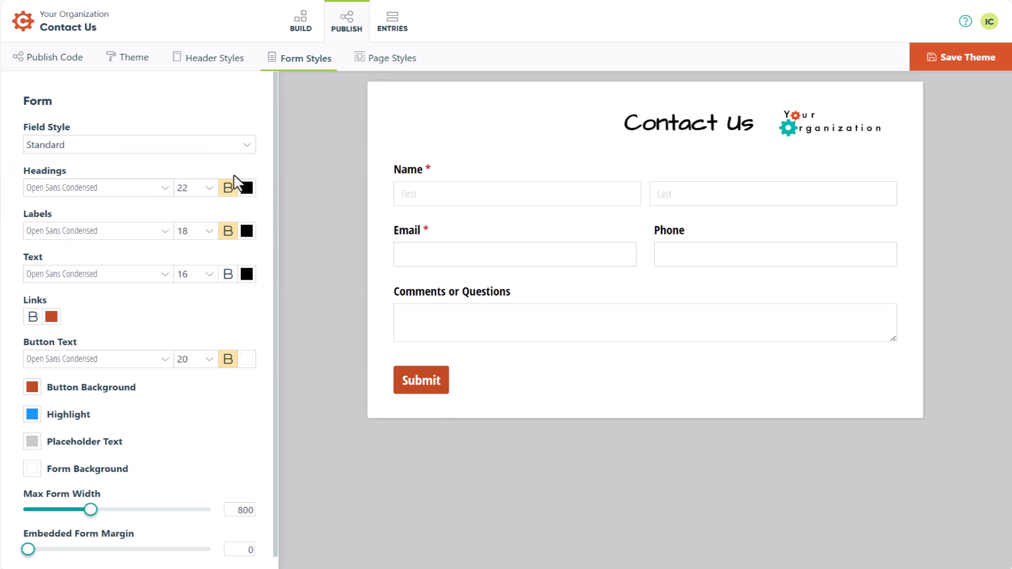
pyautogui.click(138, 143)
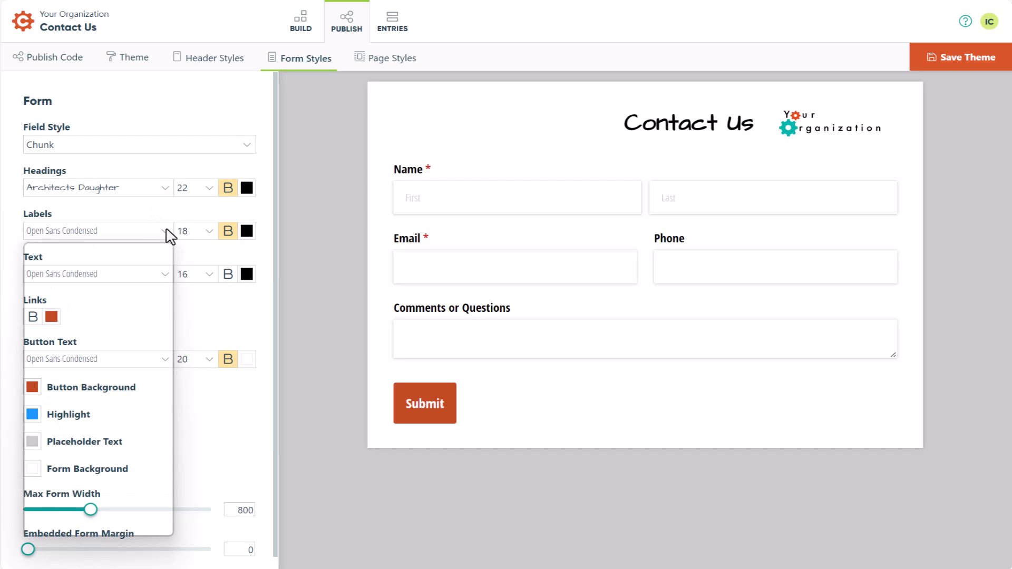
pyautogui.click(97, 230)
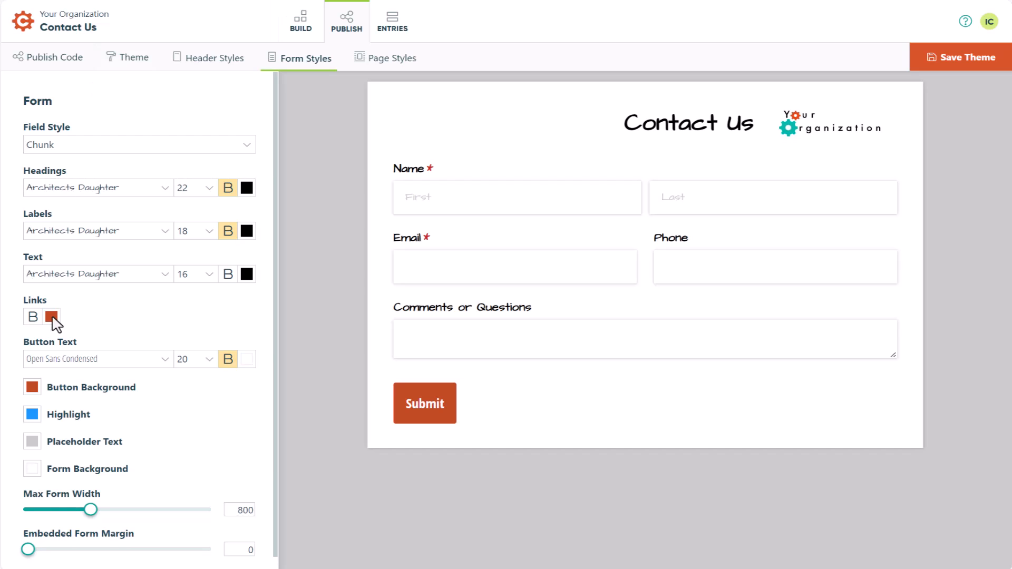
pyautogui.click(52, 317)
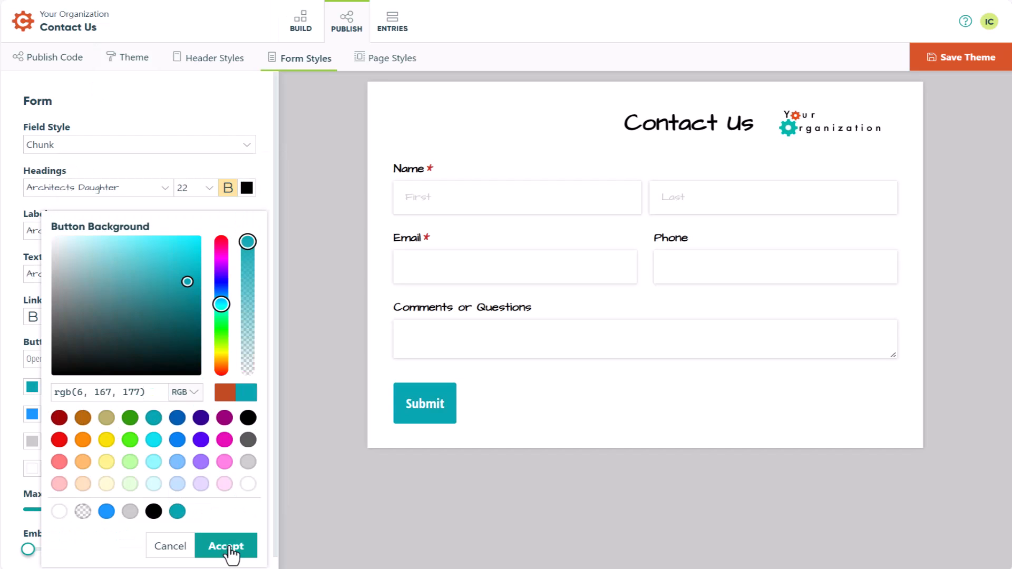
pyautogui.click(225, 546)
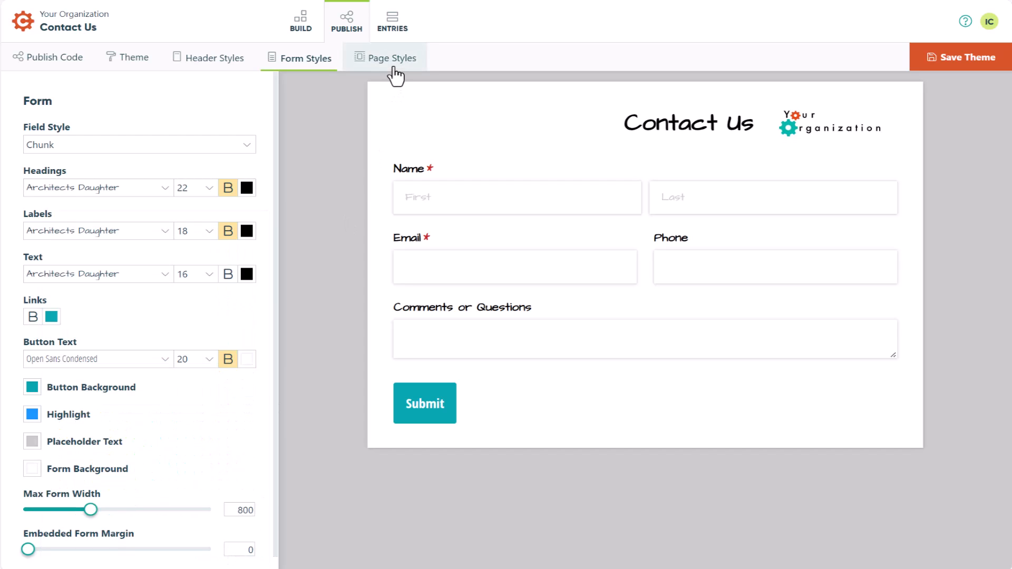
# Give the page a teal background with Cogs.jpg as a tiled background image.
pyautogui.click(391, 57)
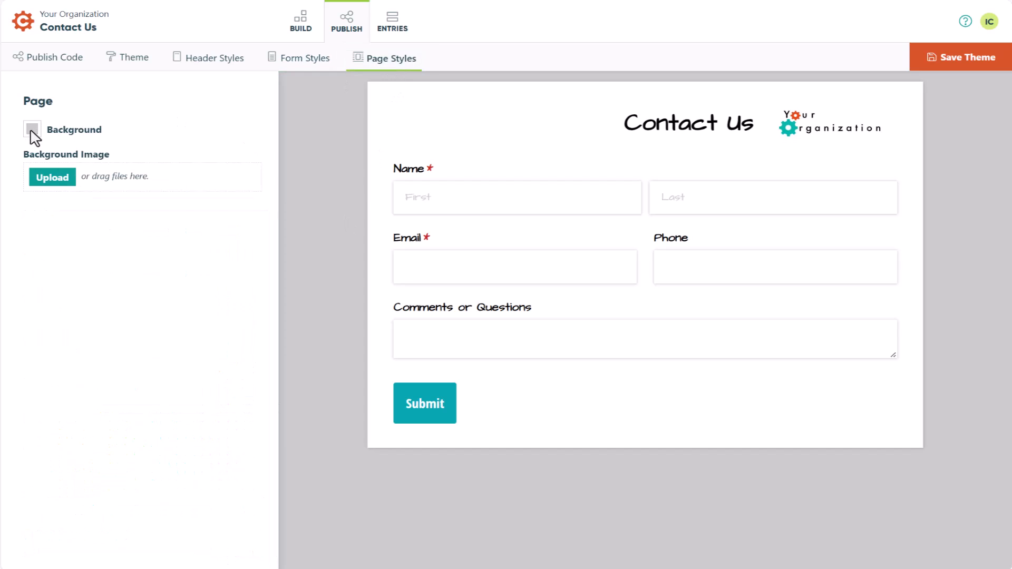
pyautogui.click(31, 129)
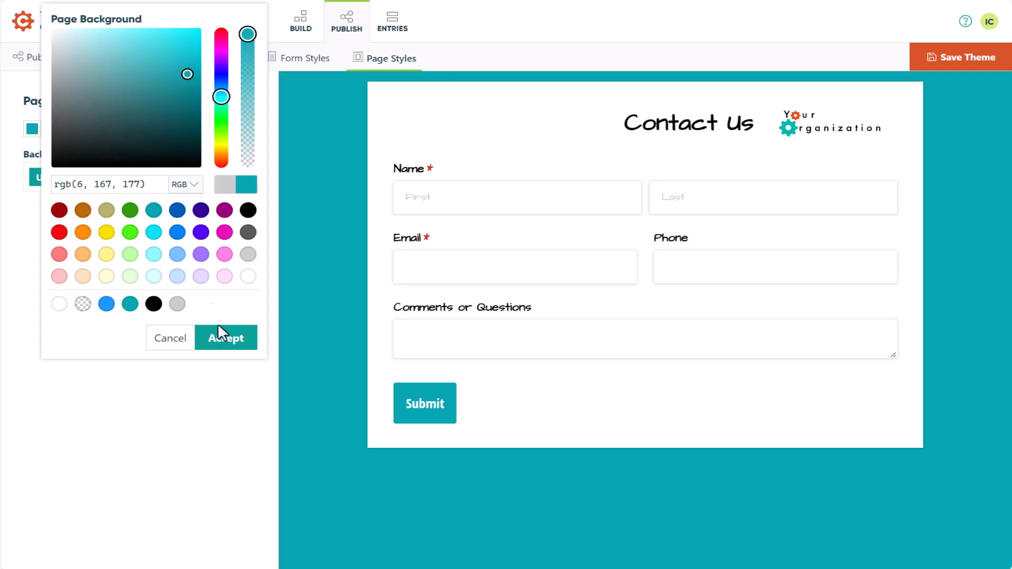
pyautogui.click(225, 337)
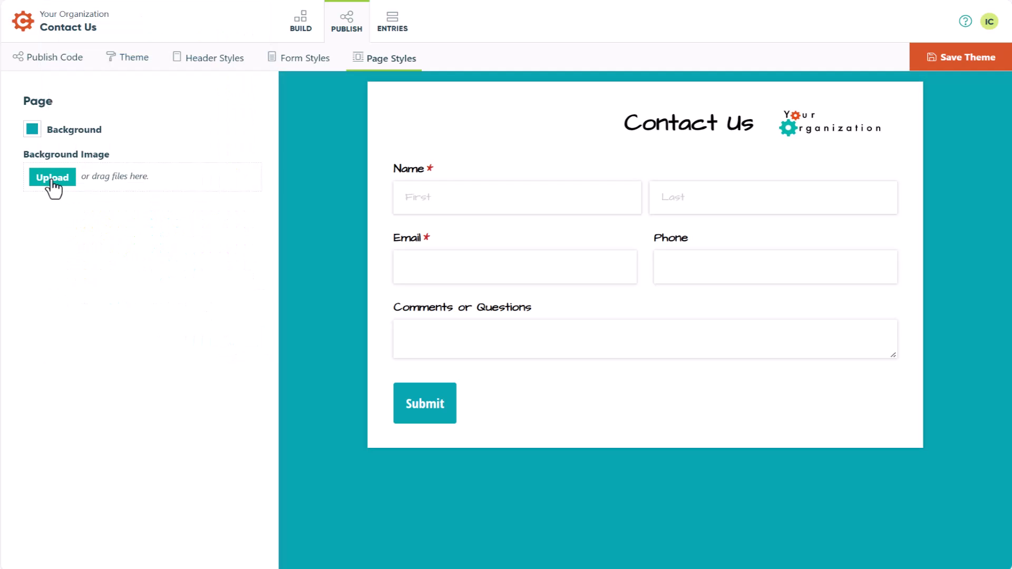
pyautogui.click(52, 177)
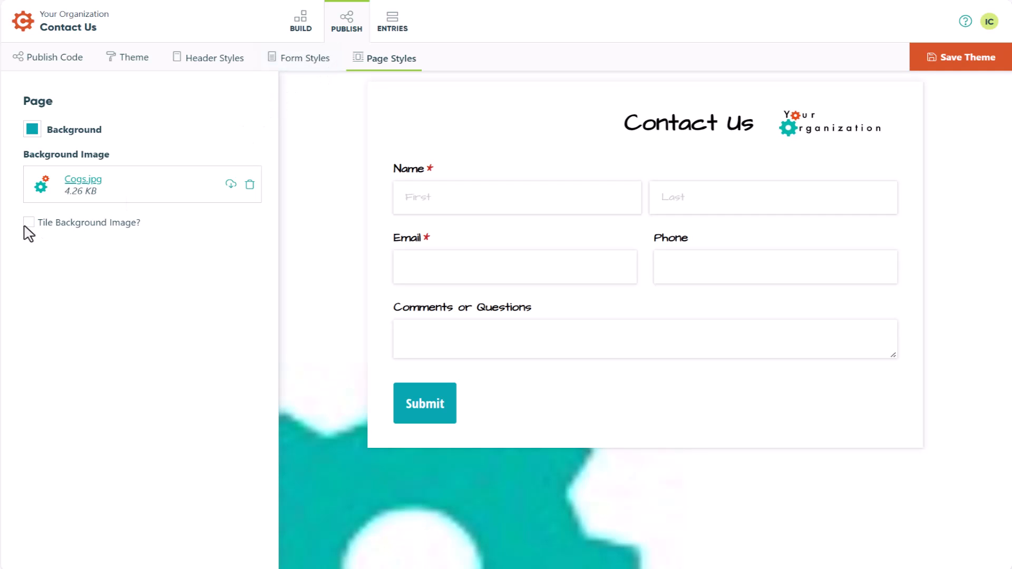
pyautogui.click(29, 222)
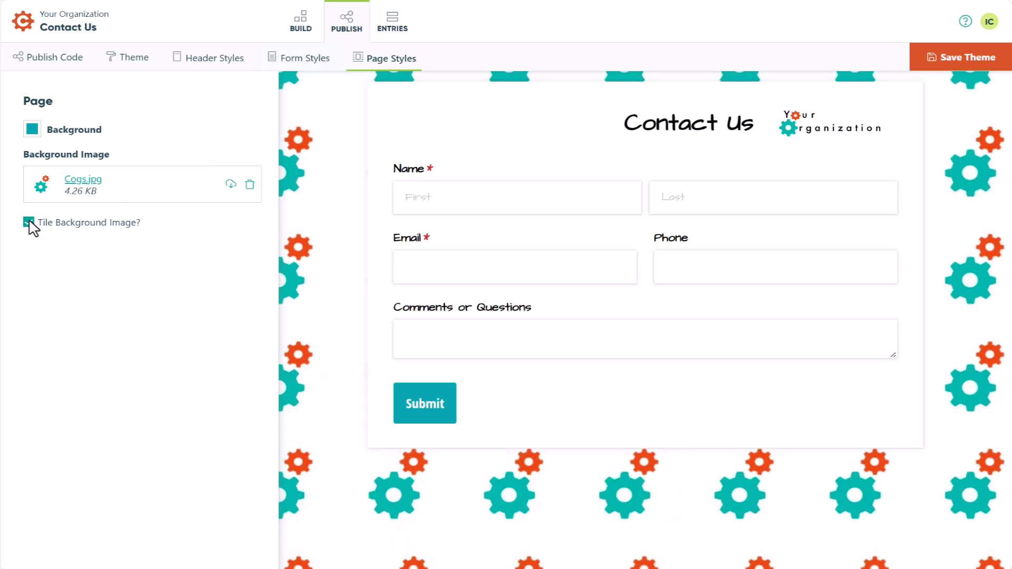
pyautogui.click(26, 221)
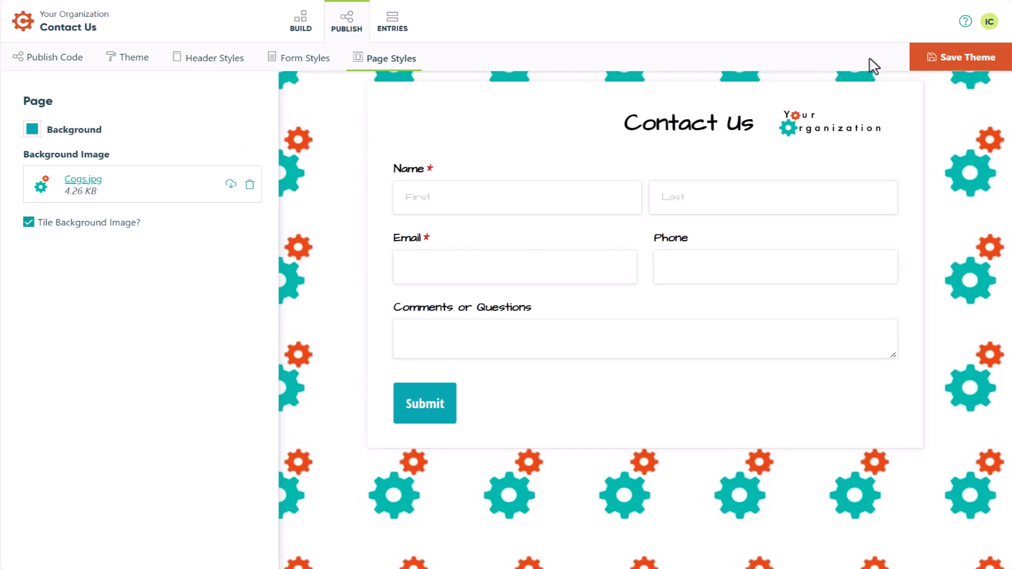
# Save the 'Your Org' theme and return to the Publish Code options.
pyautogui.click(962, 57)
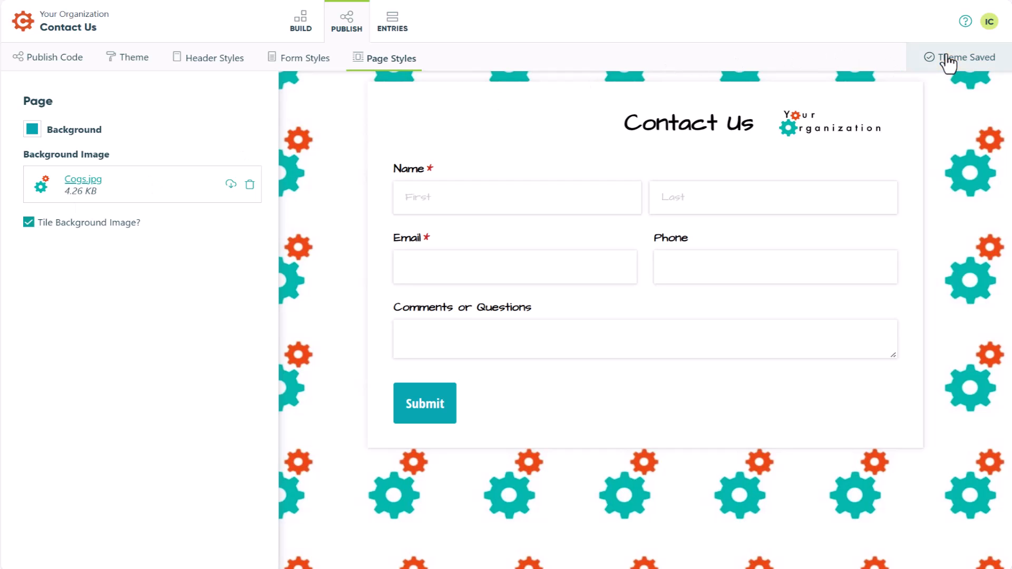
pyautogui.click(56, 58)
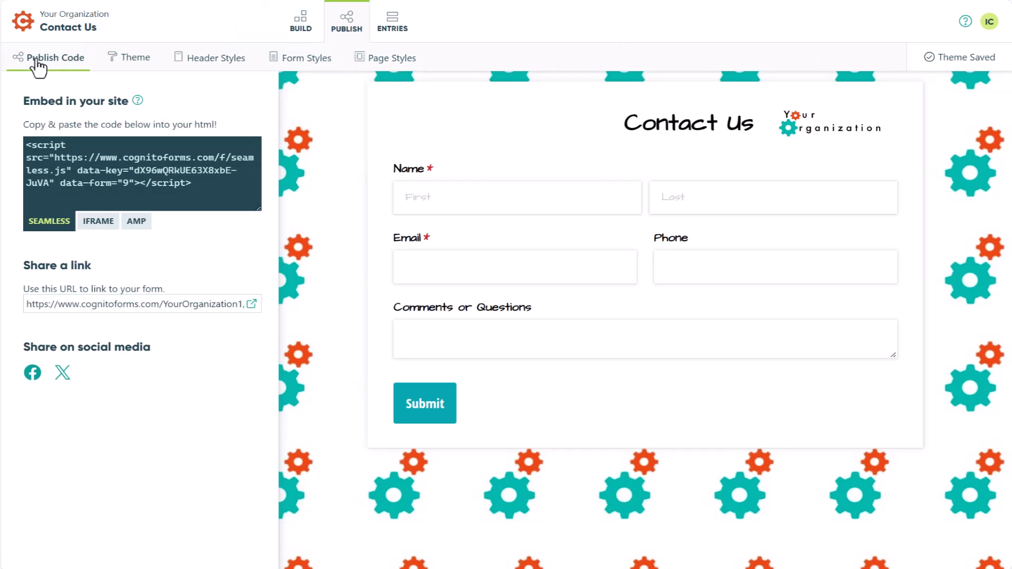
pyautogui.moveTo(252, 312)
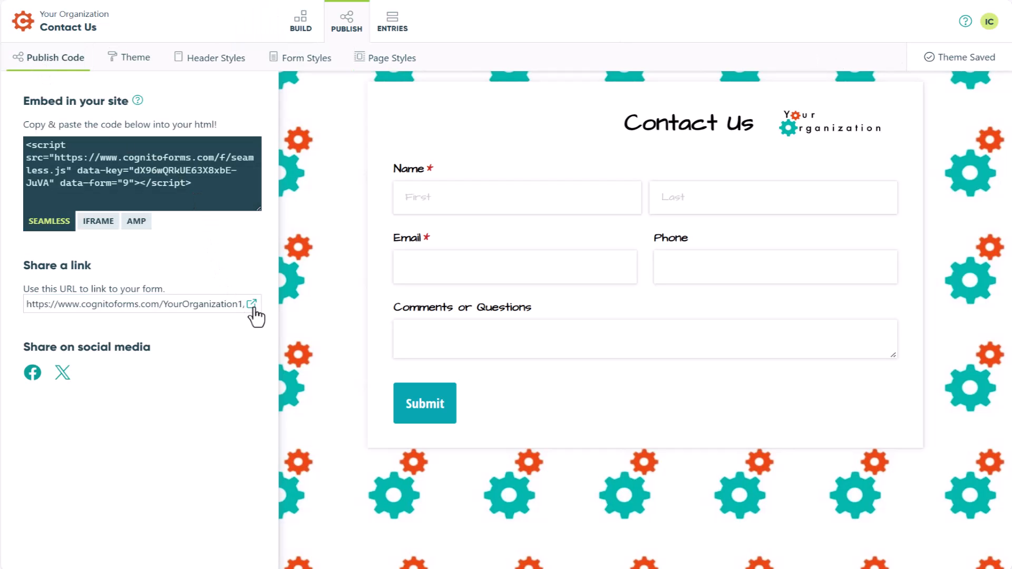